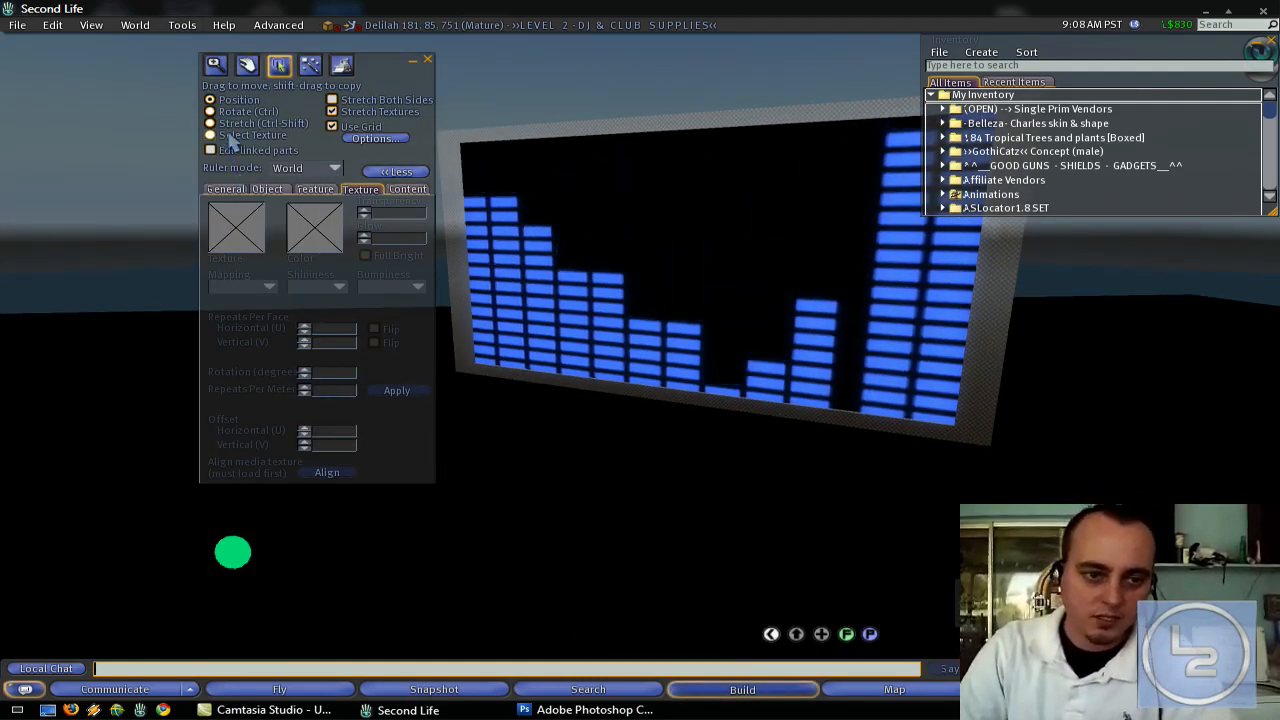
# - Select the blue equalizer display to view its animated bar texture, glow and full-bright settings
pyautogui.click(680, 270)
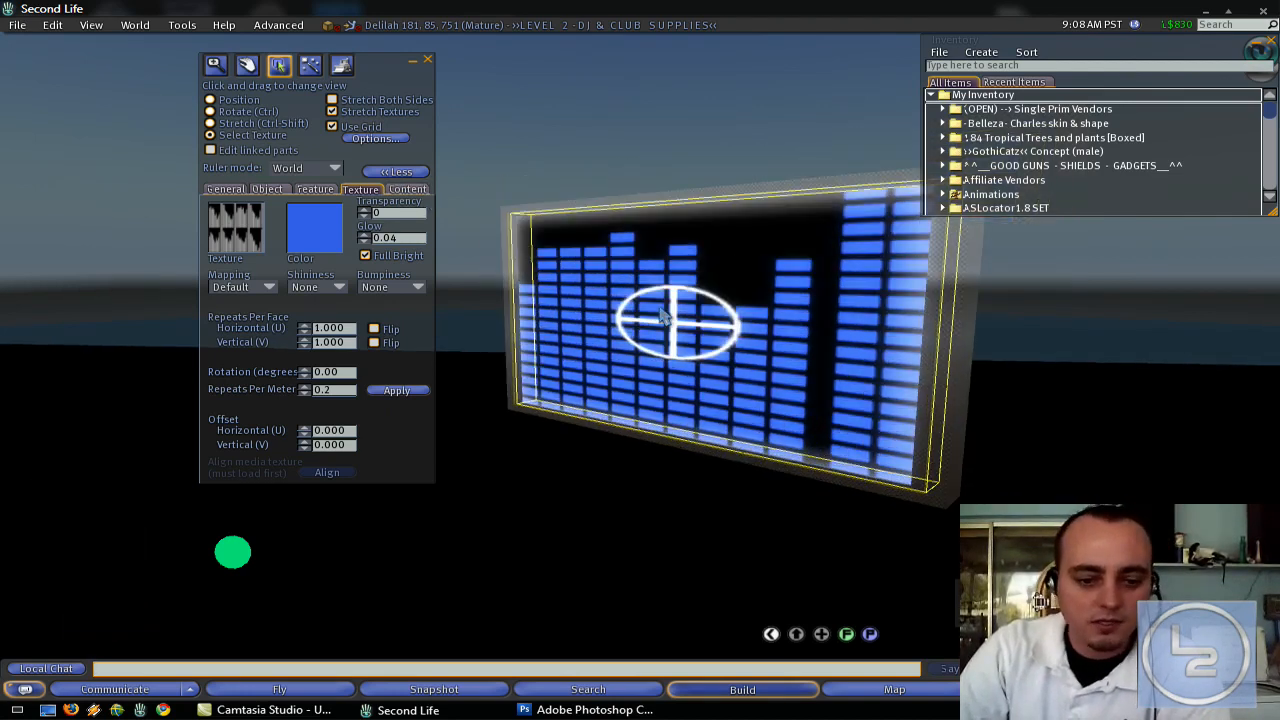
pyautogui.click(214, 64)
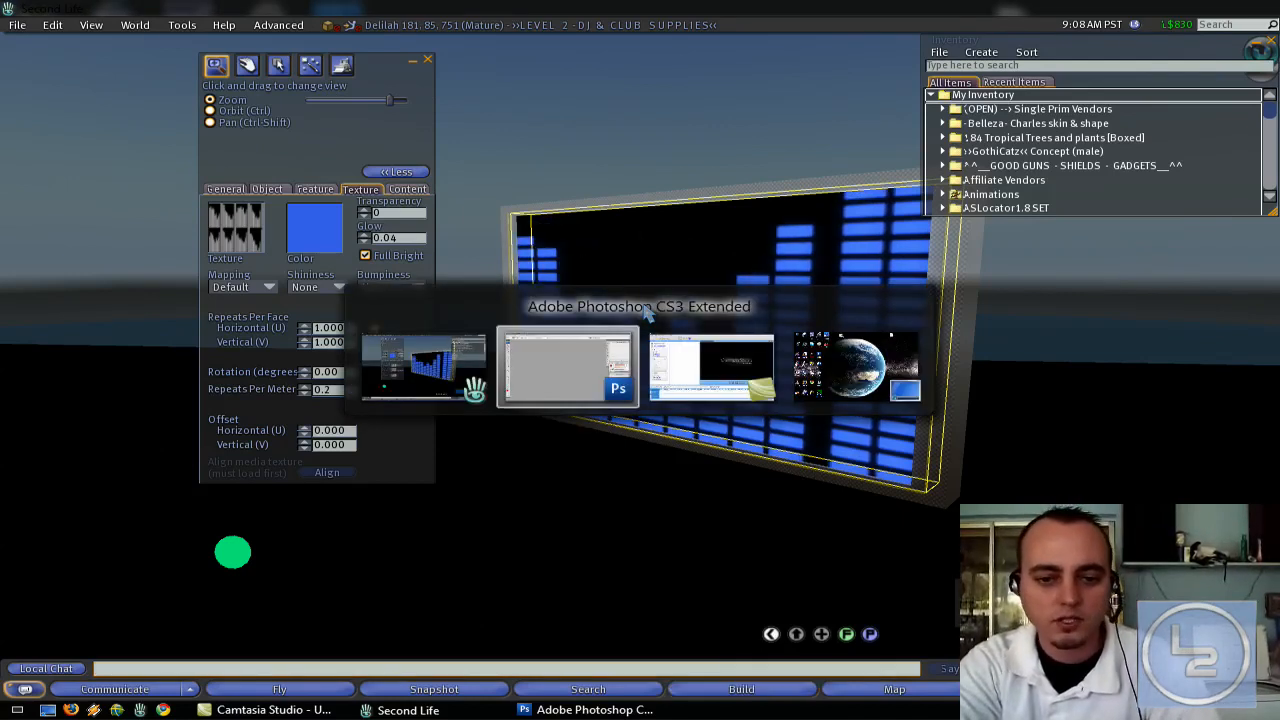
# - Create transparent Photoshop documents of 256×256 and 128×128 pixels
pyautogui.click(567, 367)
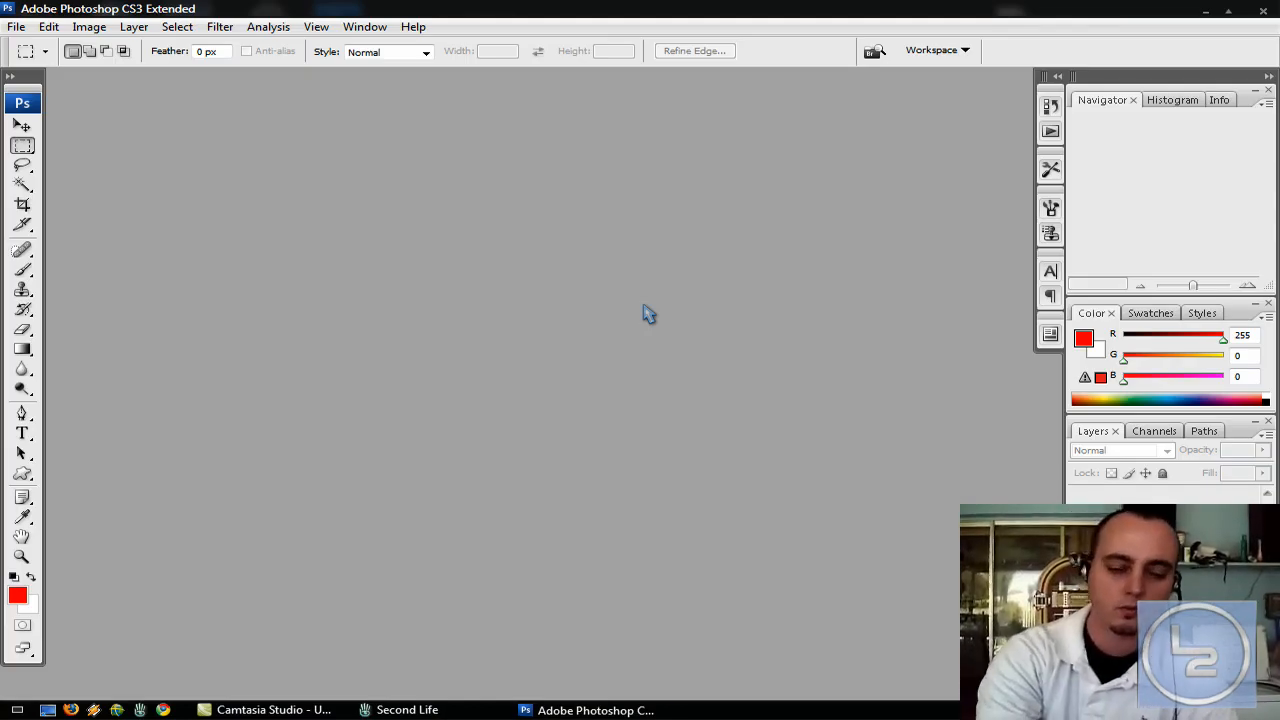
pyautogui.click(17, 26)
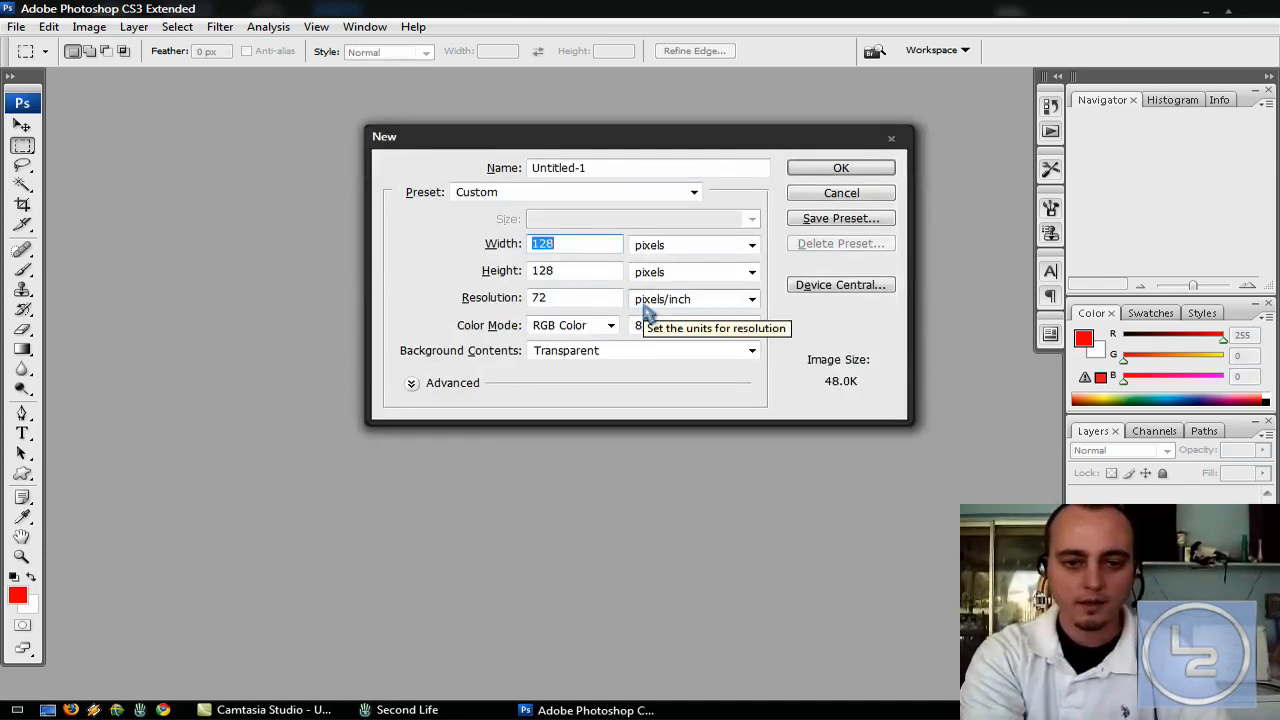
pyautogui.write('256')
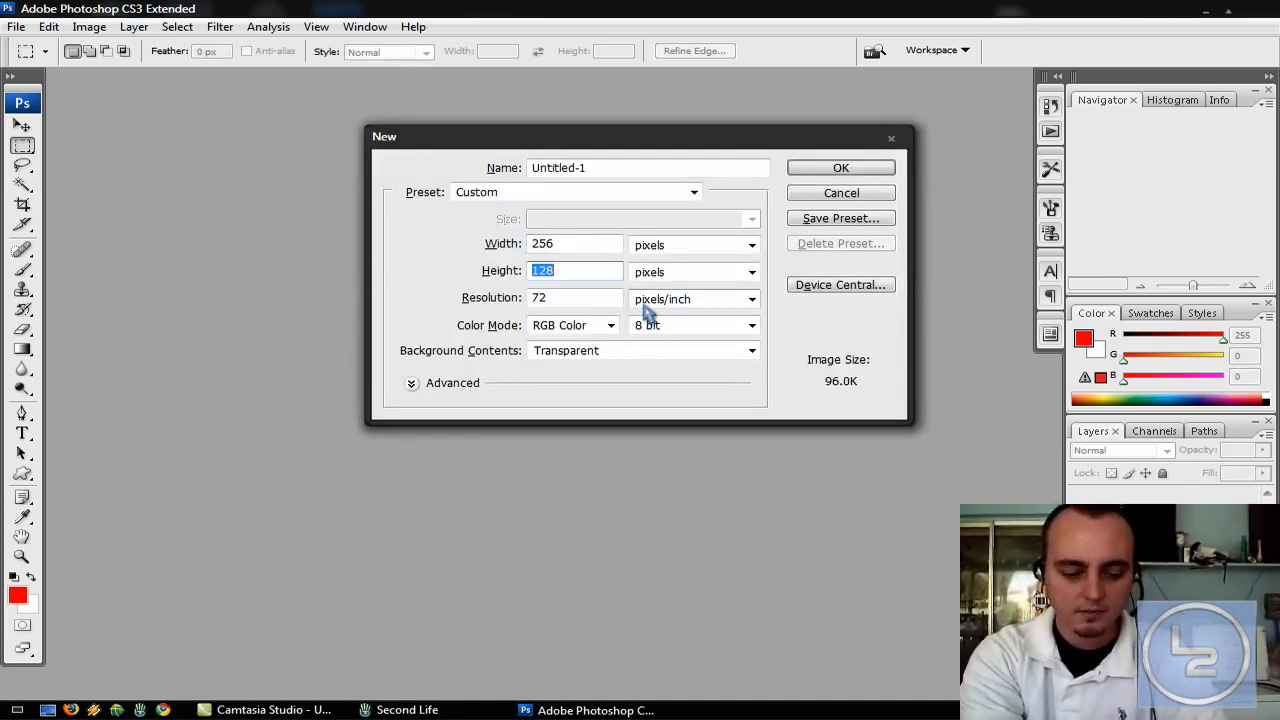
pyautogui.click(840, 167)
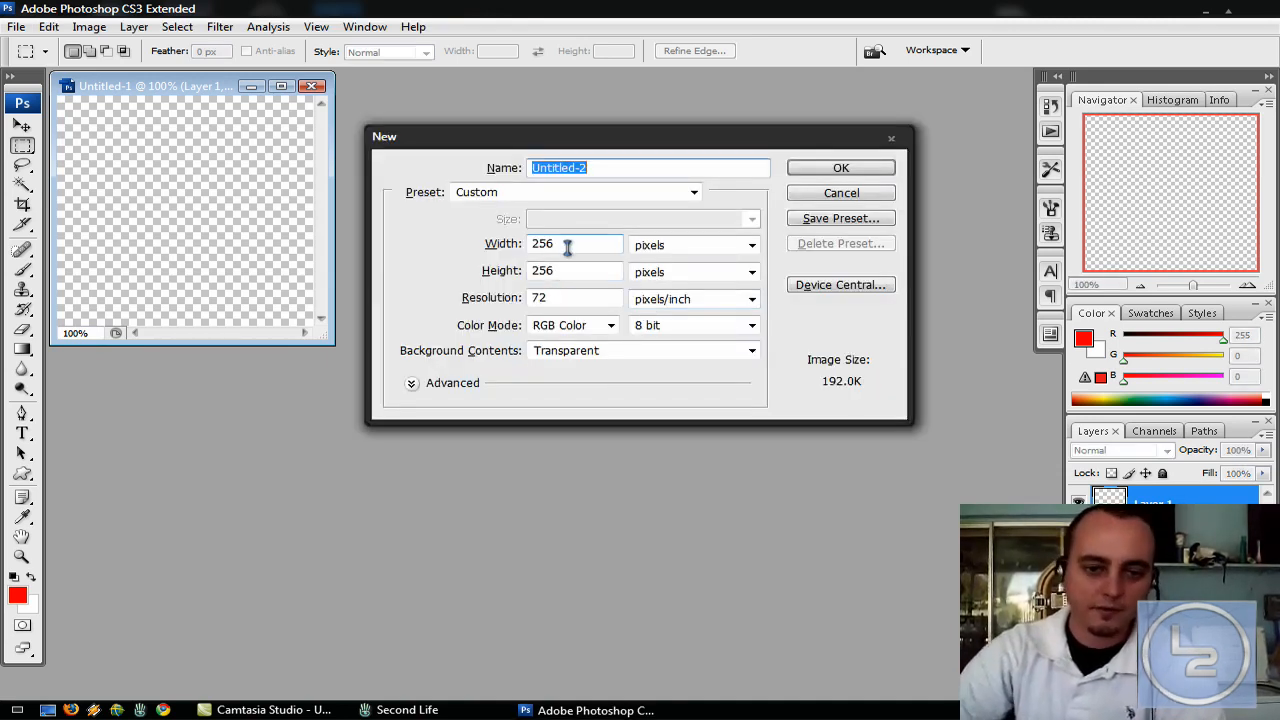
pyautogui.write('128')
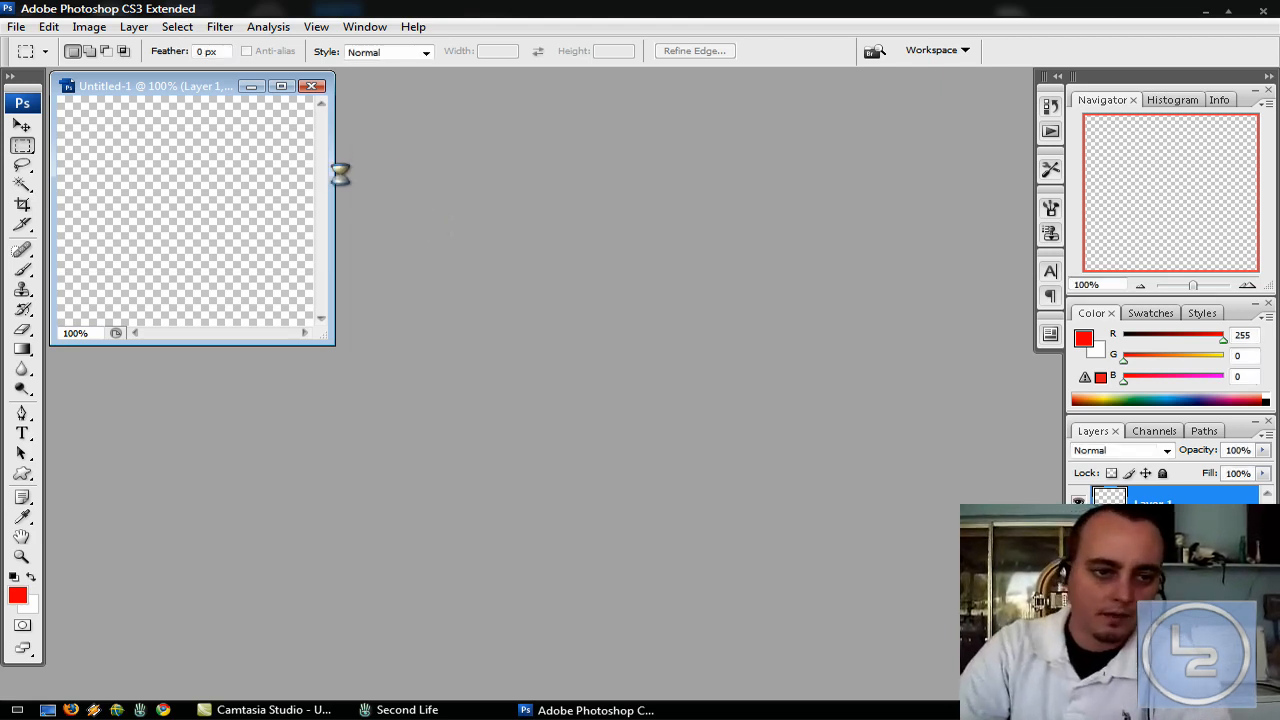
pyautogui.moveTo(468, 268)
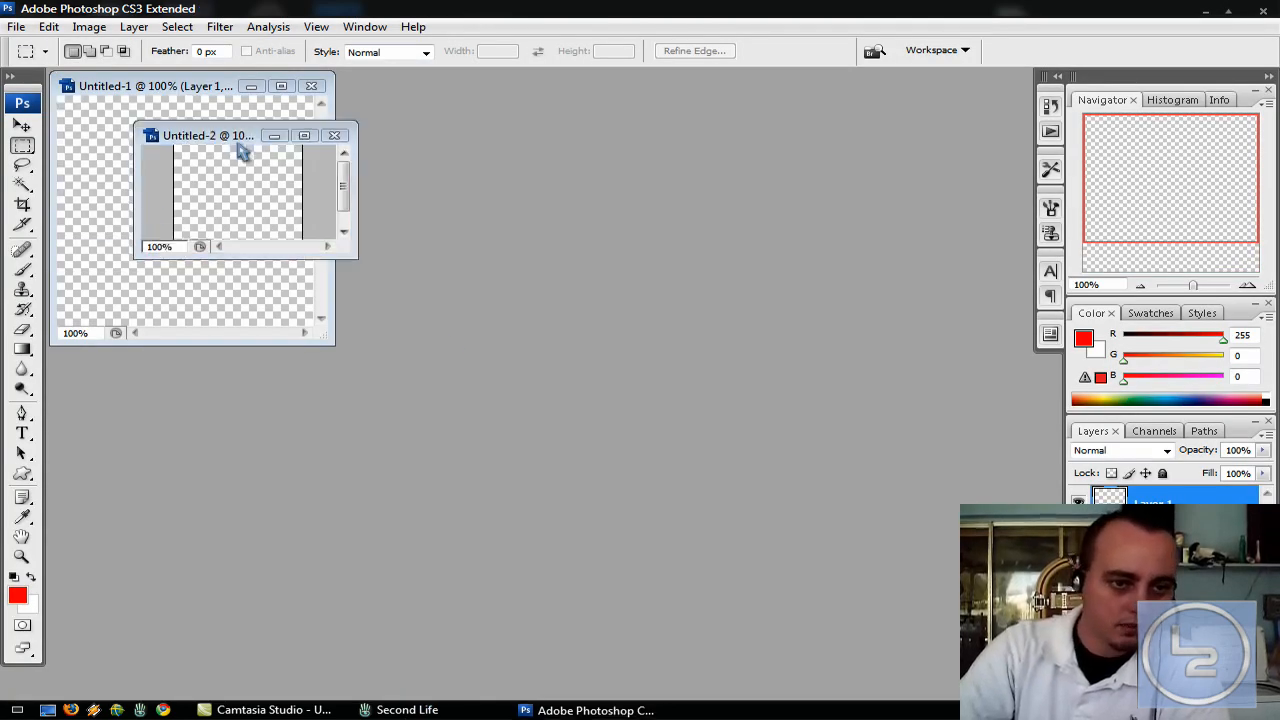
# - Paint a soft 30 px red dot on the black square and move it into the sheet's top-left quarter
pyautogui.moveTo(208, 135); pyautogui.dragTo(500, 218)
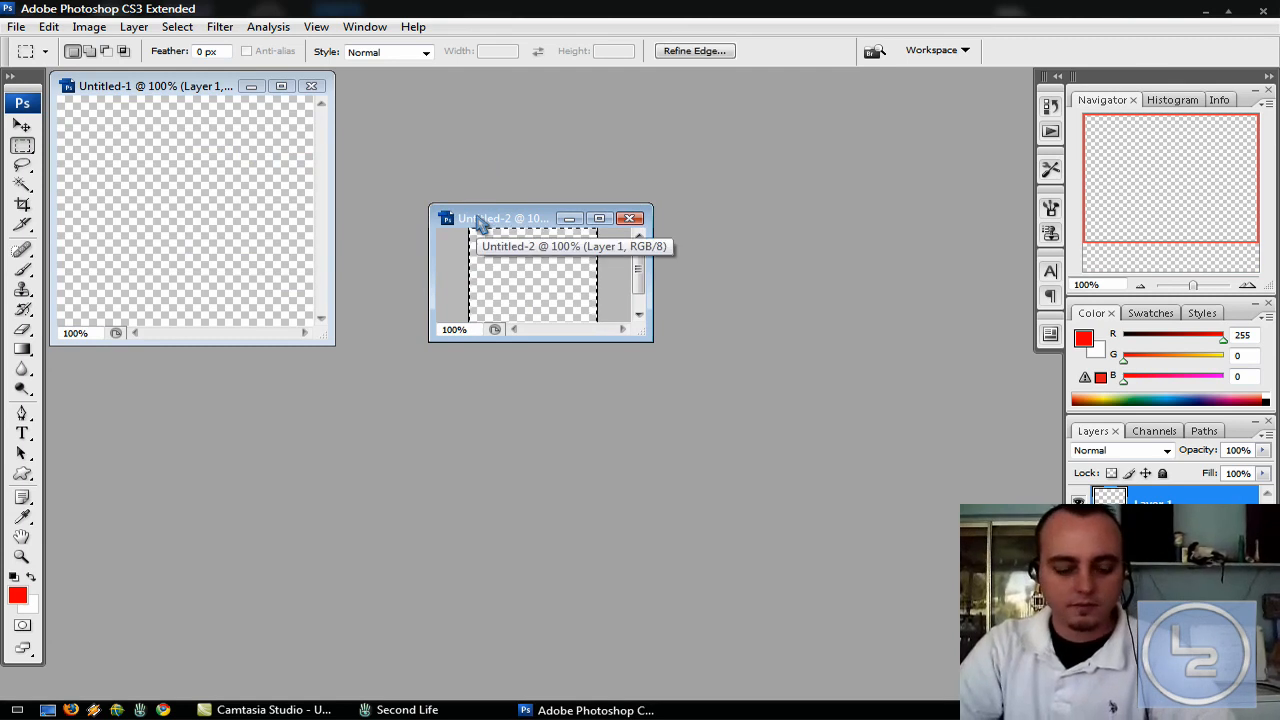
pyautogui.moveTo(581, 386)
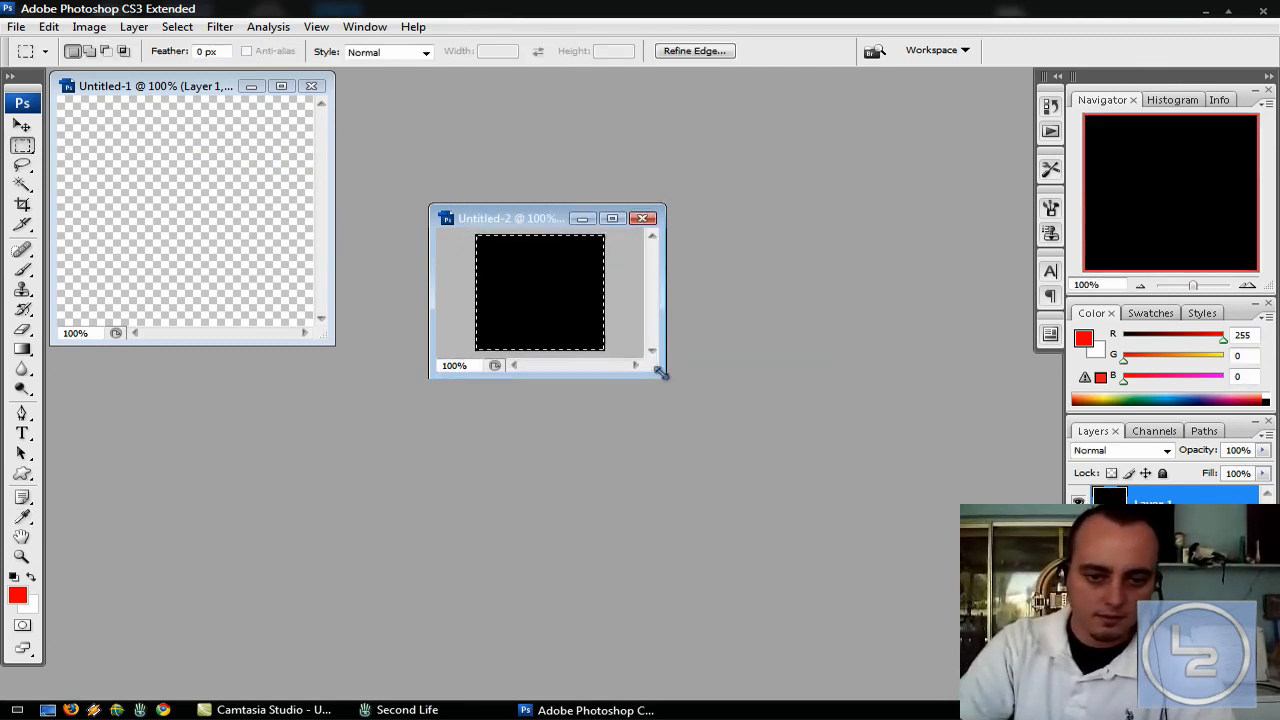
pyautogui.moveTo(668, 378); pyautogui.dragTo(667, 401)
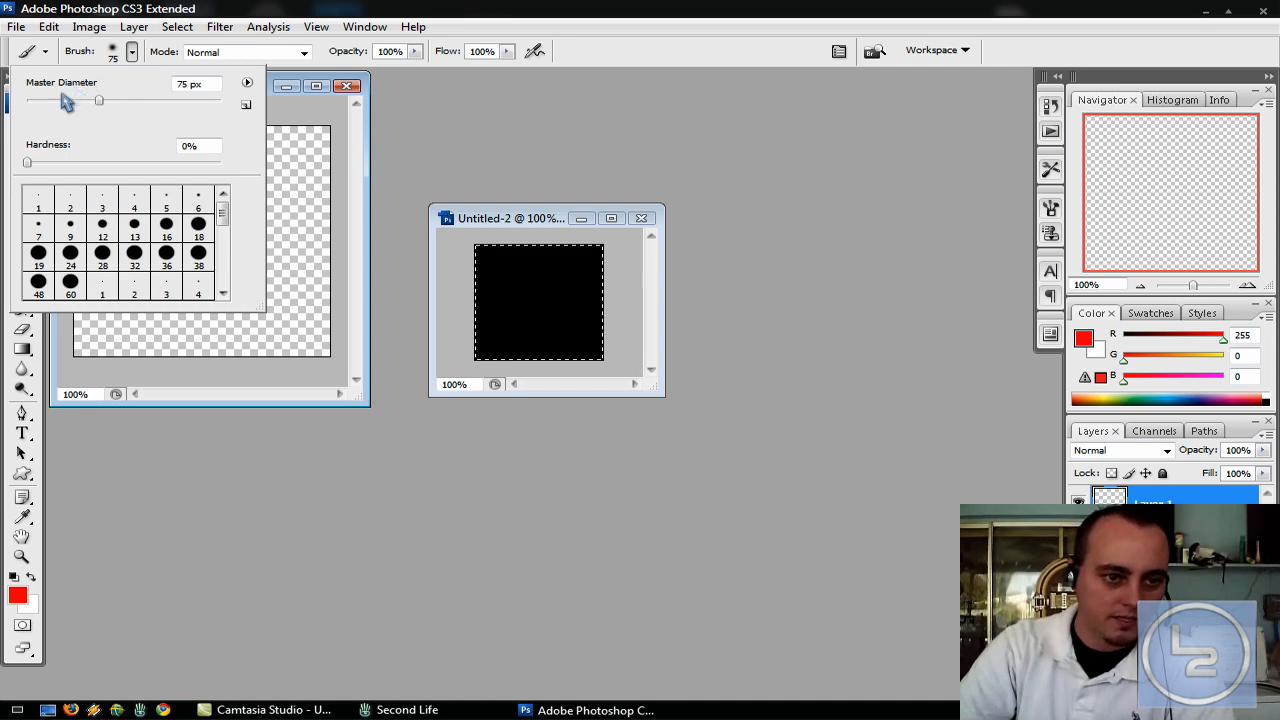
pyautogui.moveTo(98, 100); pyautogui.dragTo(56, 100)
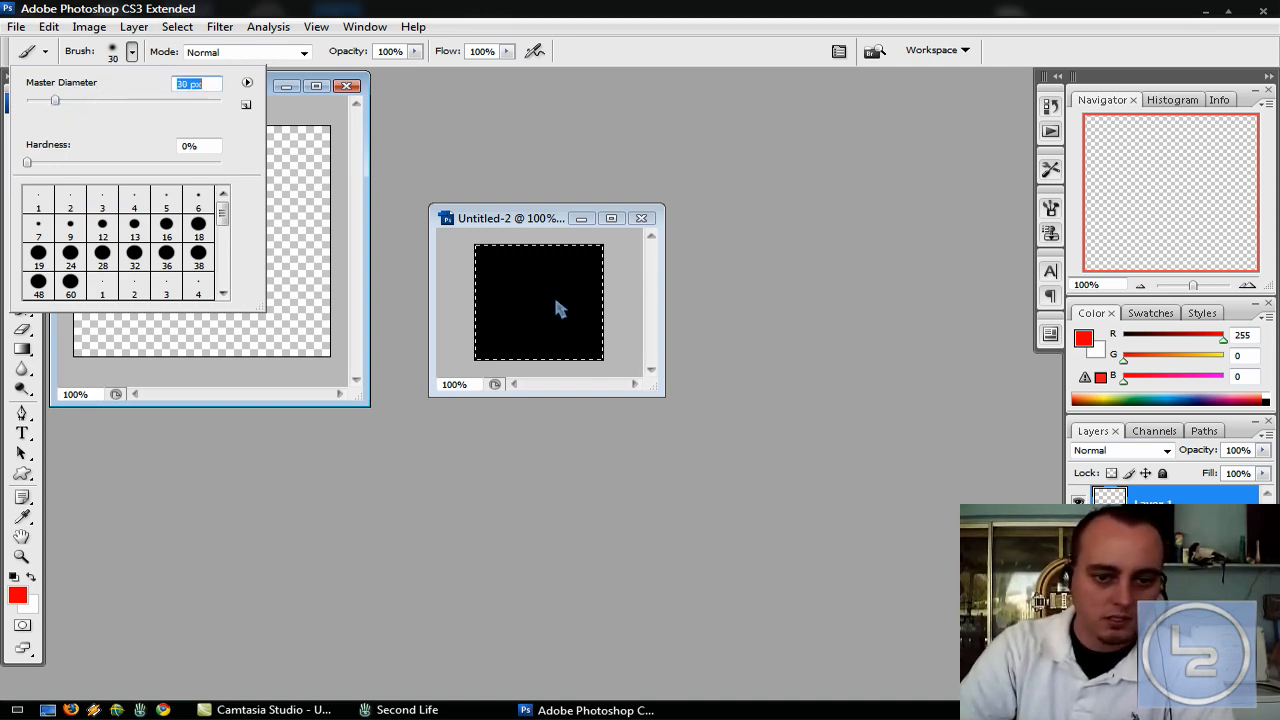
pyautogui.click(539, 300)
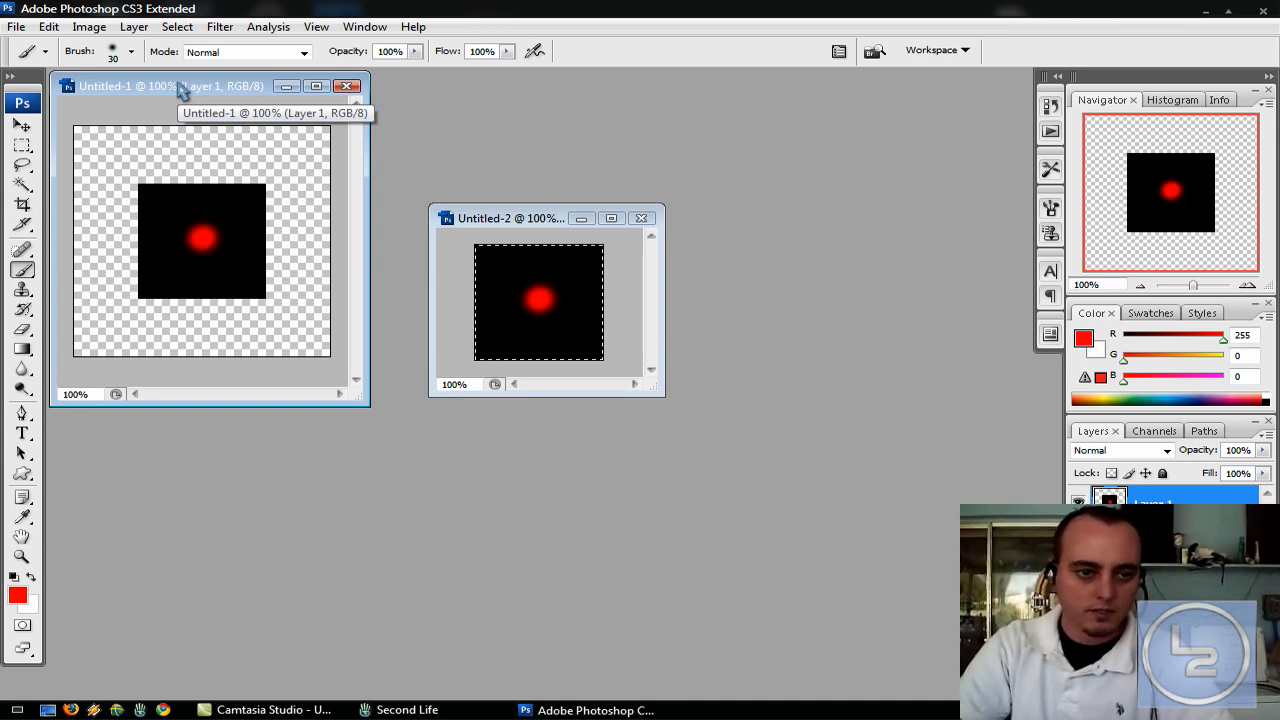
pyautogui.click(10, 125)
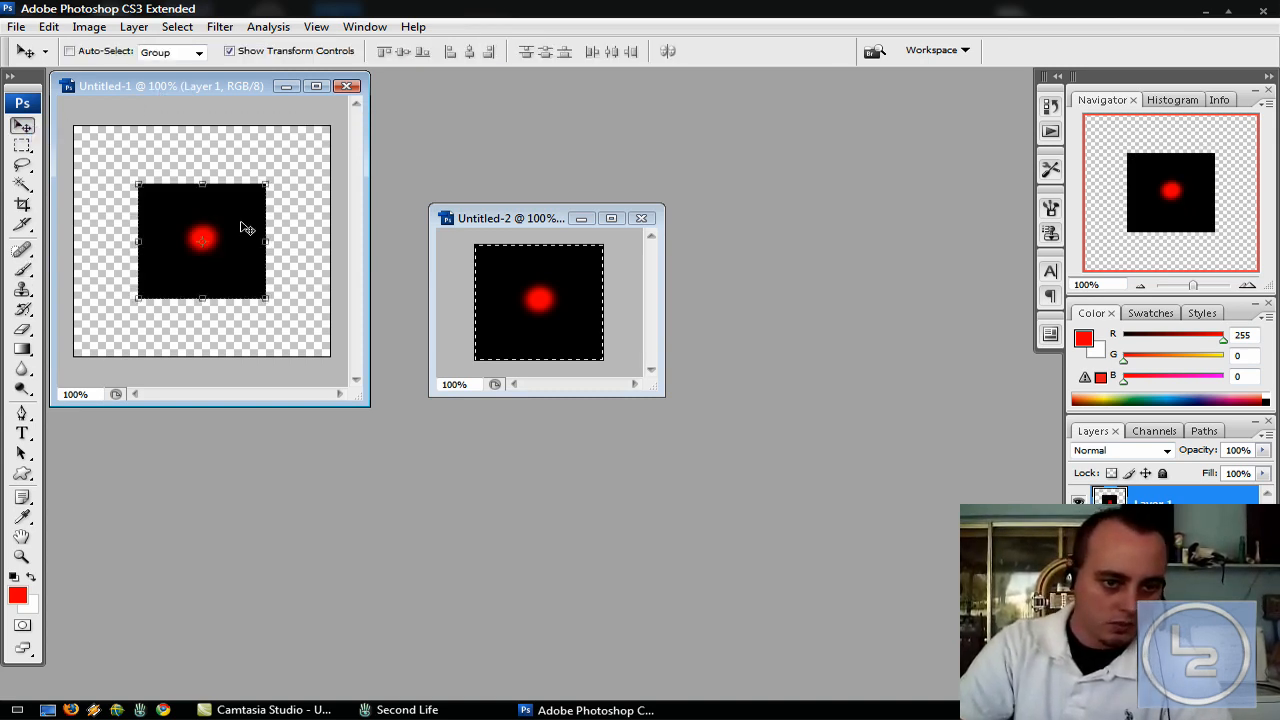
pyautogui.moveTo(203, 240); pyautogui.dragTo(138, 182)
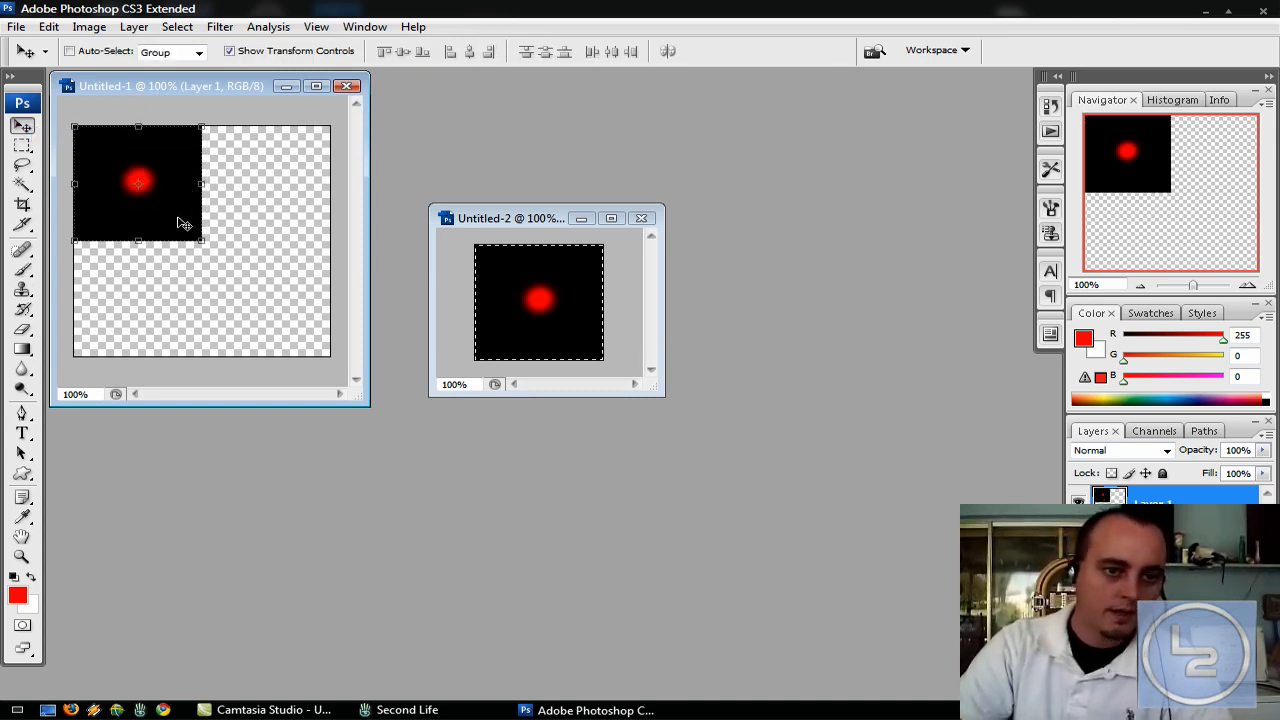
pyautogui.moveTo(124, 193)
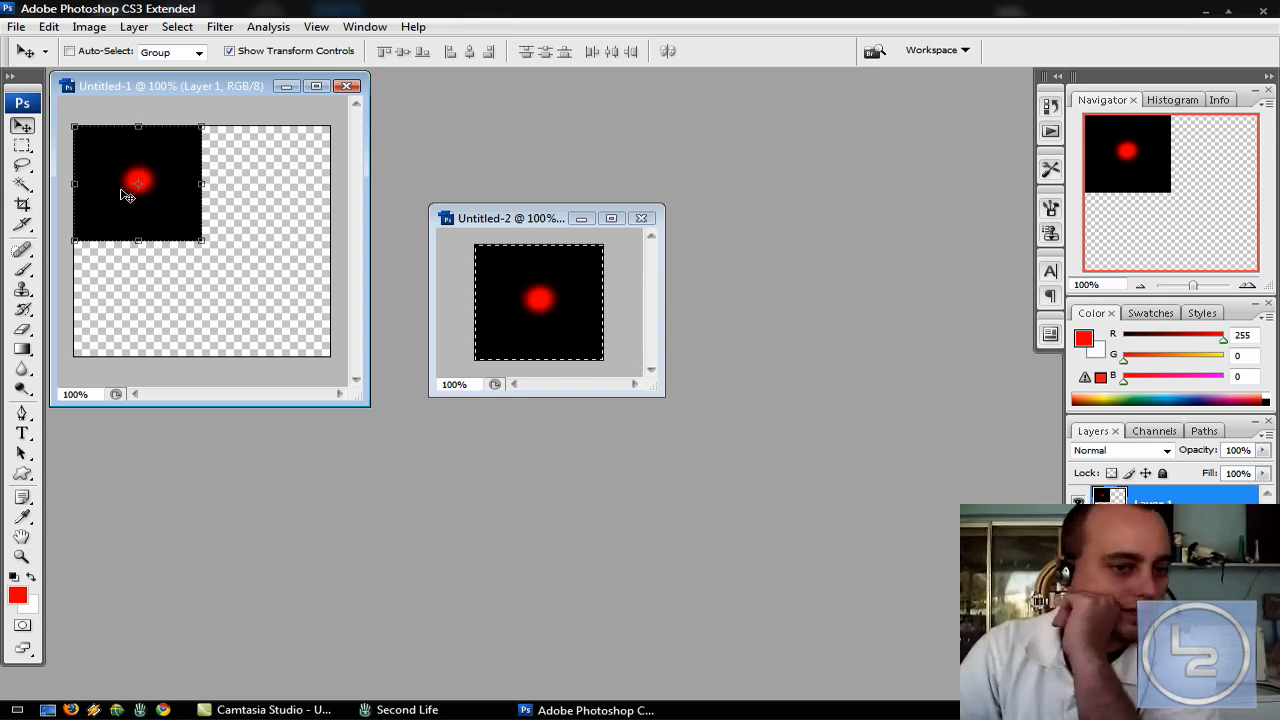
pyautogui.moveTo(134, 169)
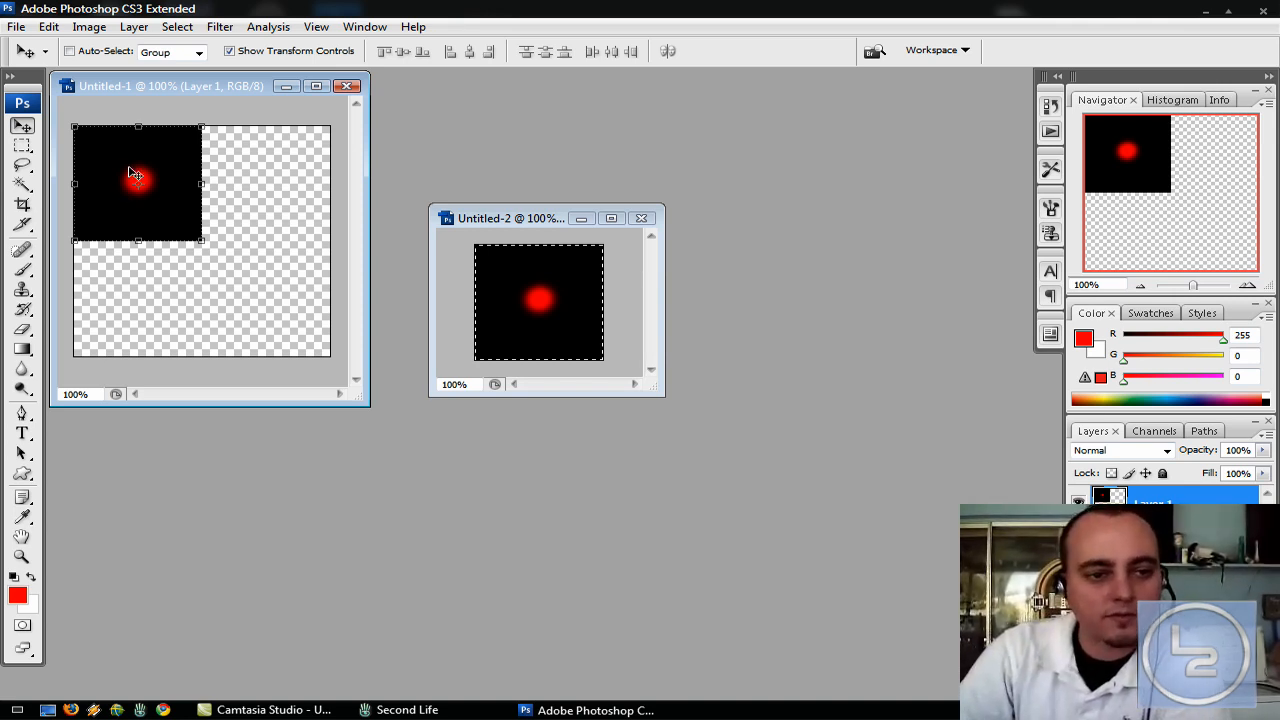
pyautogui.moveTo(313, 164)
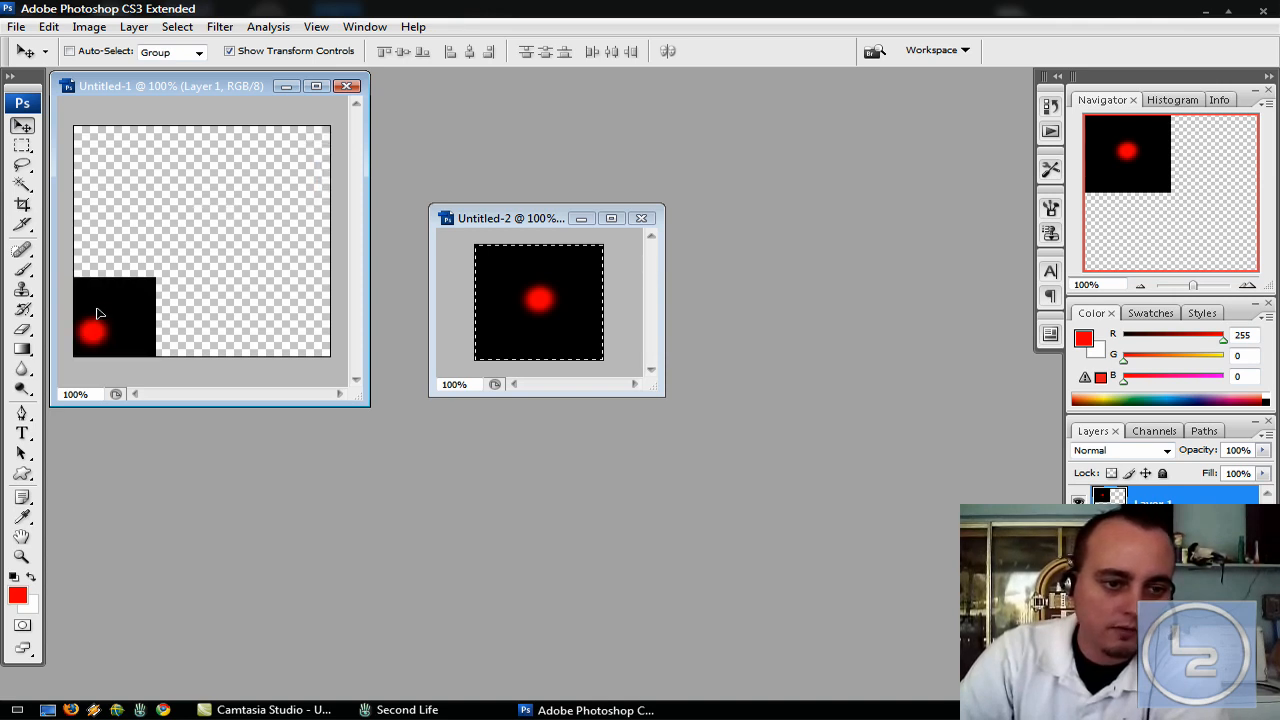
# - Paint progressively larger red dots and place them in the bottom-left, remaining and bottom-right frames
pyautogui.moveTo(93, 340); pyautogui.dragTo(137, 180)
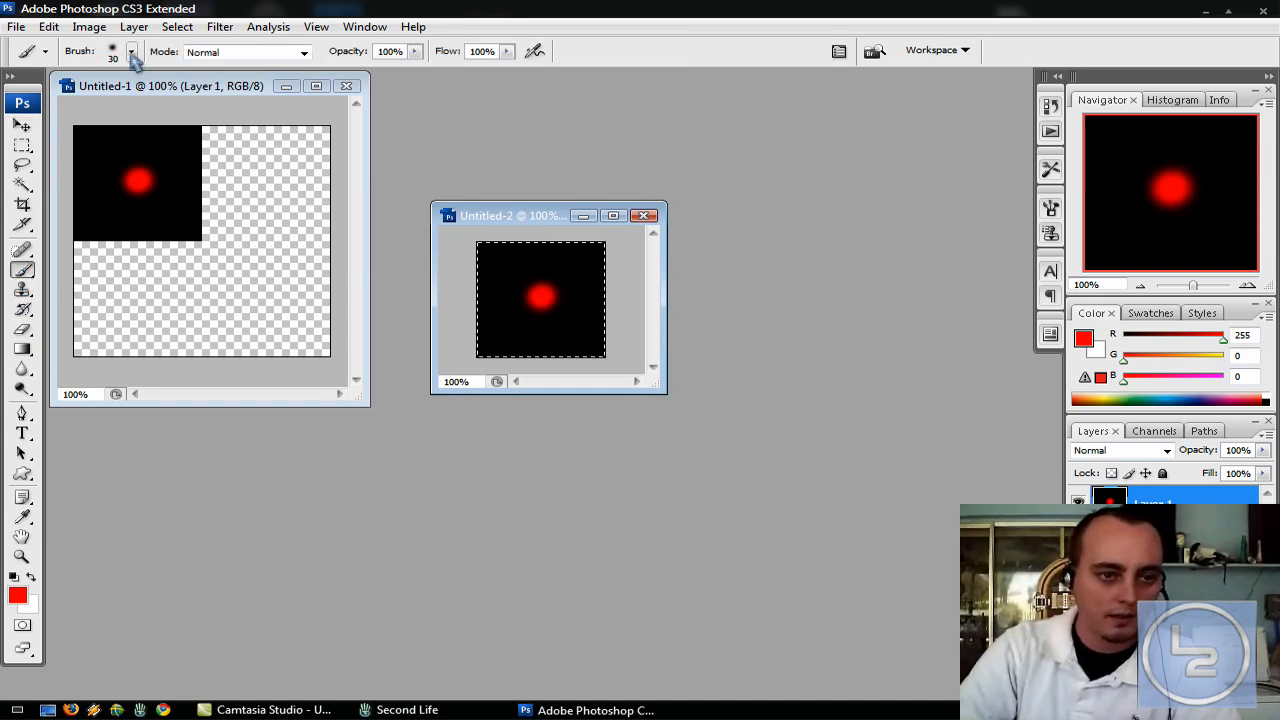
pyautogui.click(124, 52)
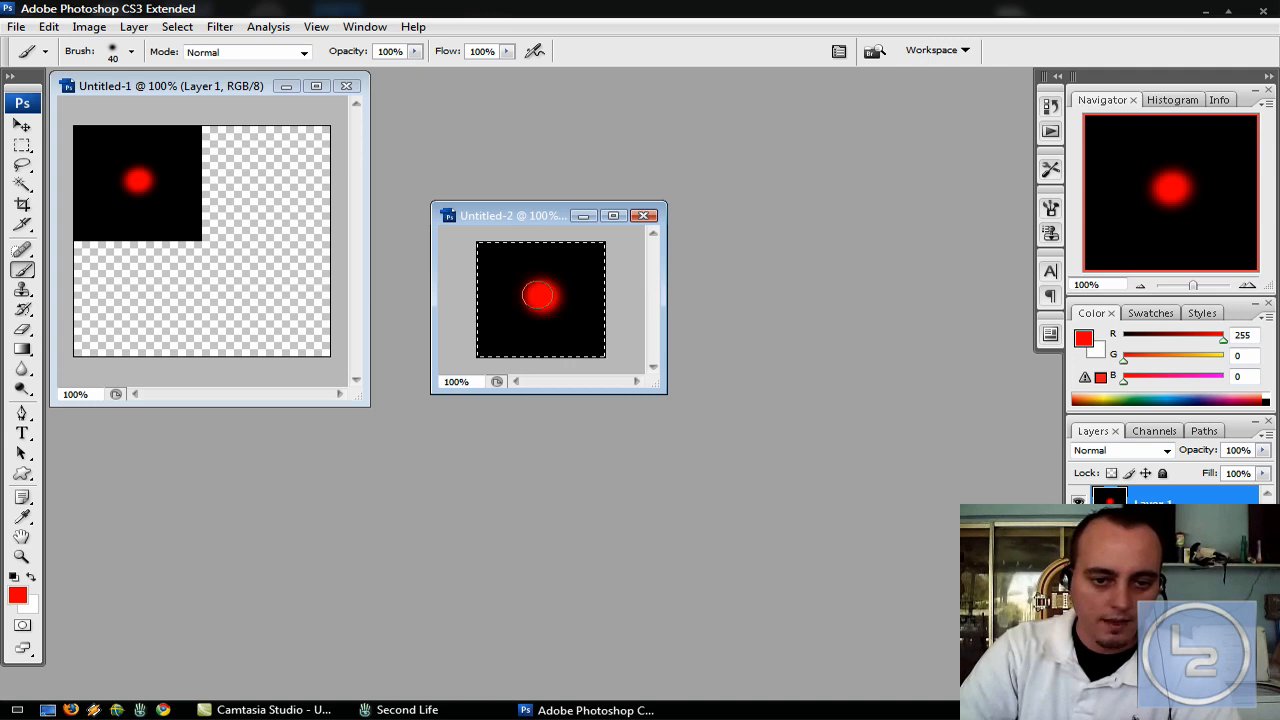
pyautogui.click(540, 297)
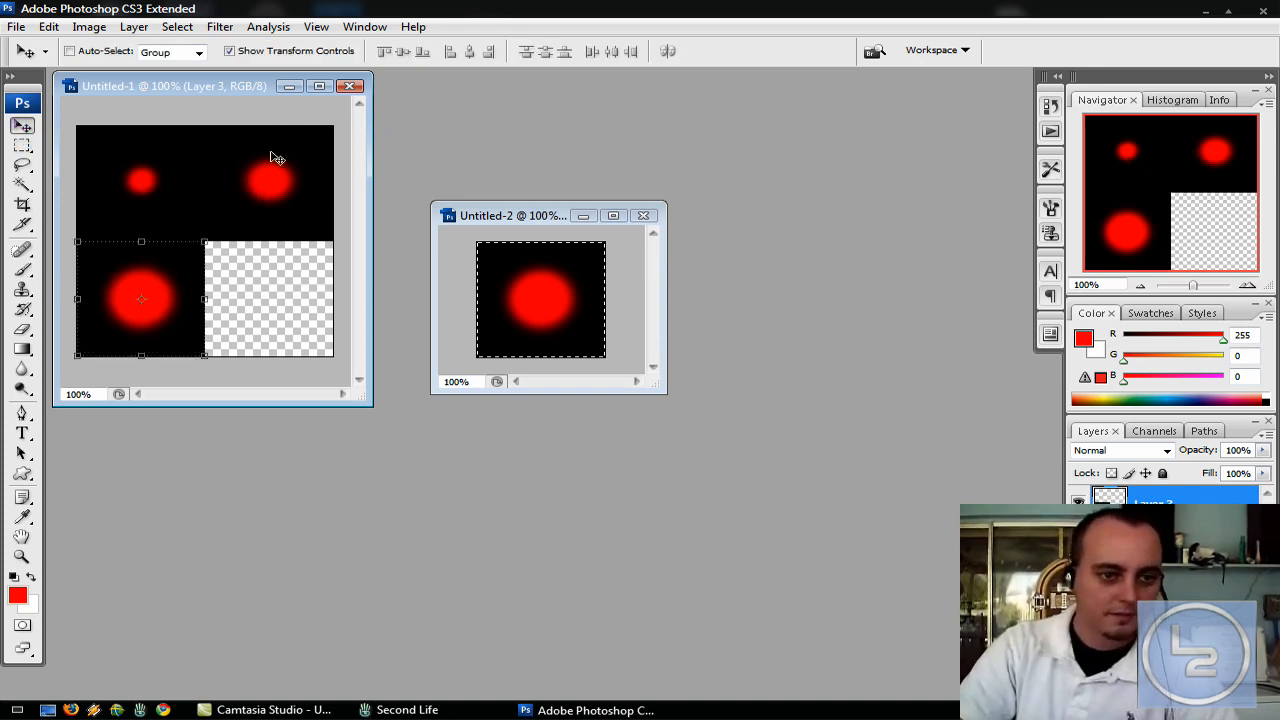
pyautogui.click(13, 291)
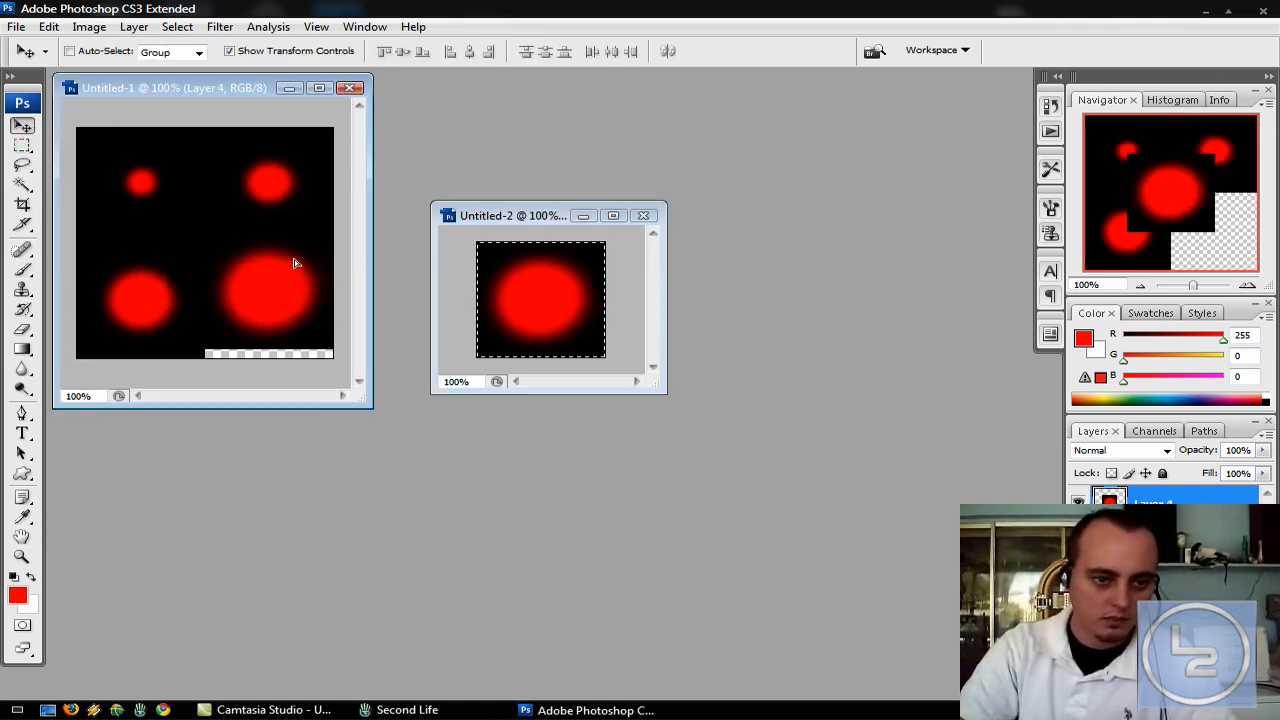
pyautogui.click(268, 301)
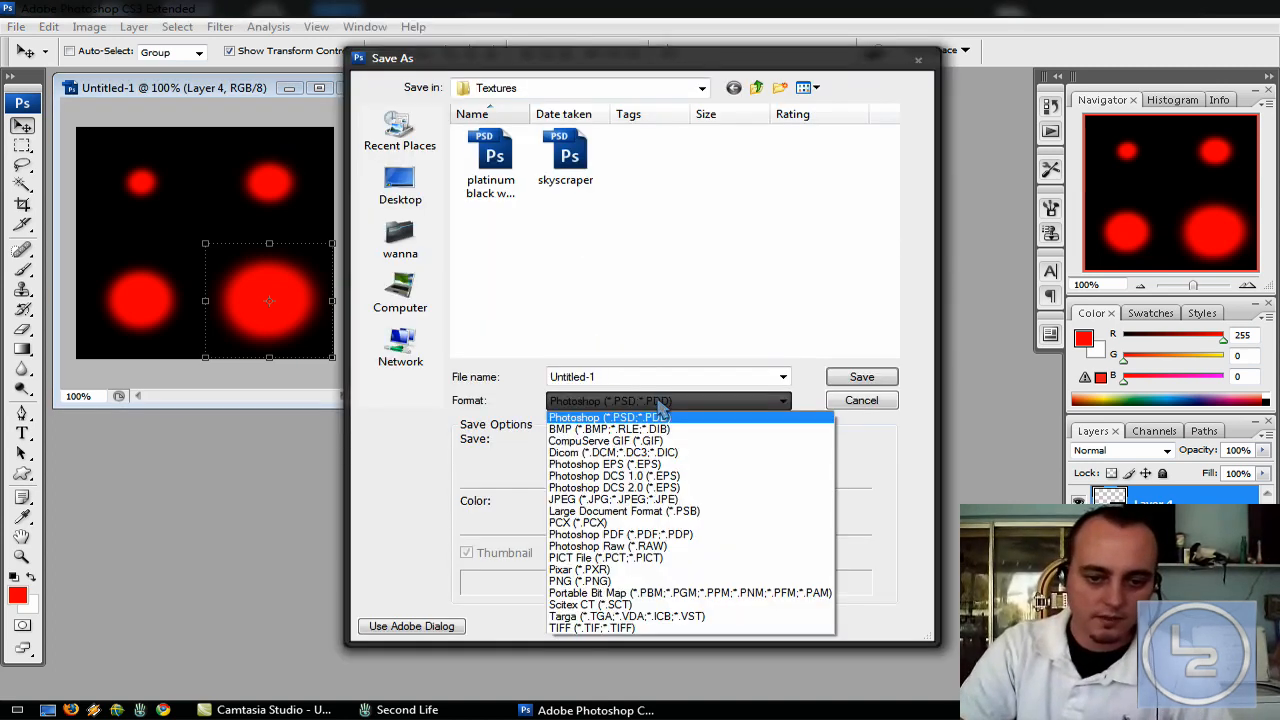
# - Save the sheet as GIF Sample.tga, a 24 bits/pixel Targa file in the Textures folder
pyautogui.click(595, 616)
pyautogui.write('GIF Sample.tga')
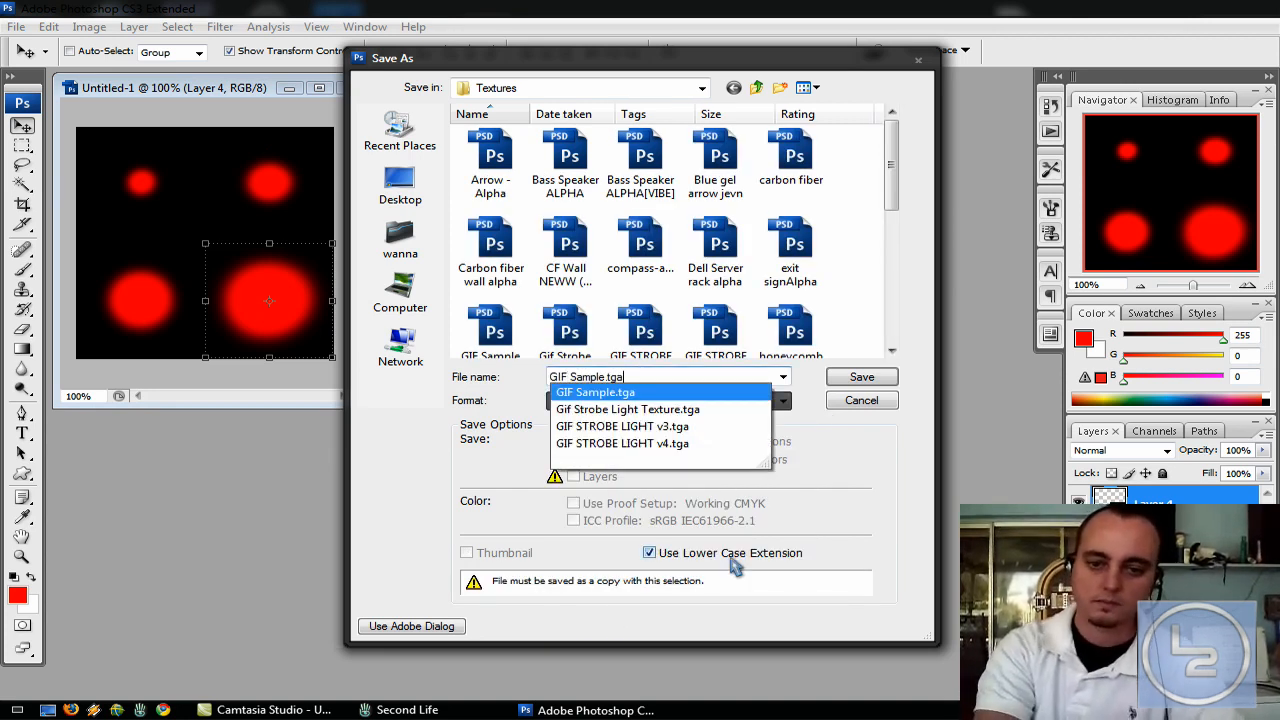
pyautogui.click(861, 376)
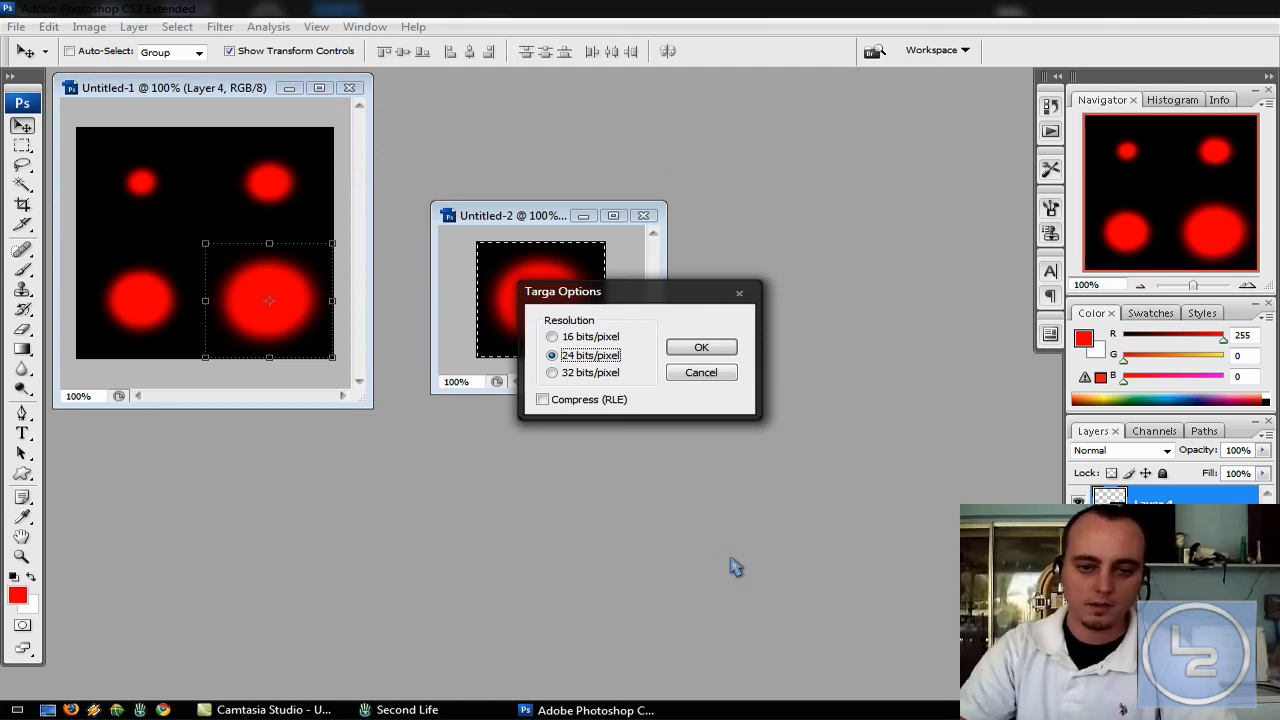
pyautogui.click(700, 347)
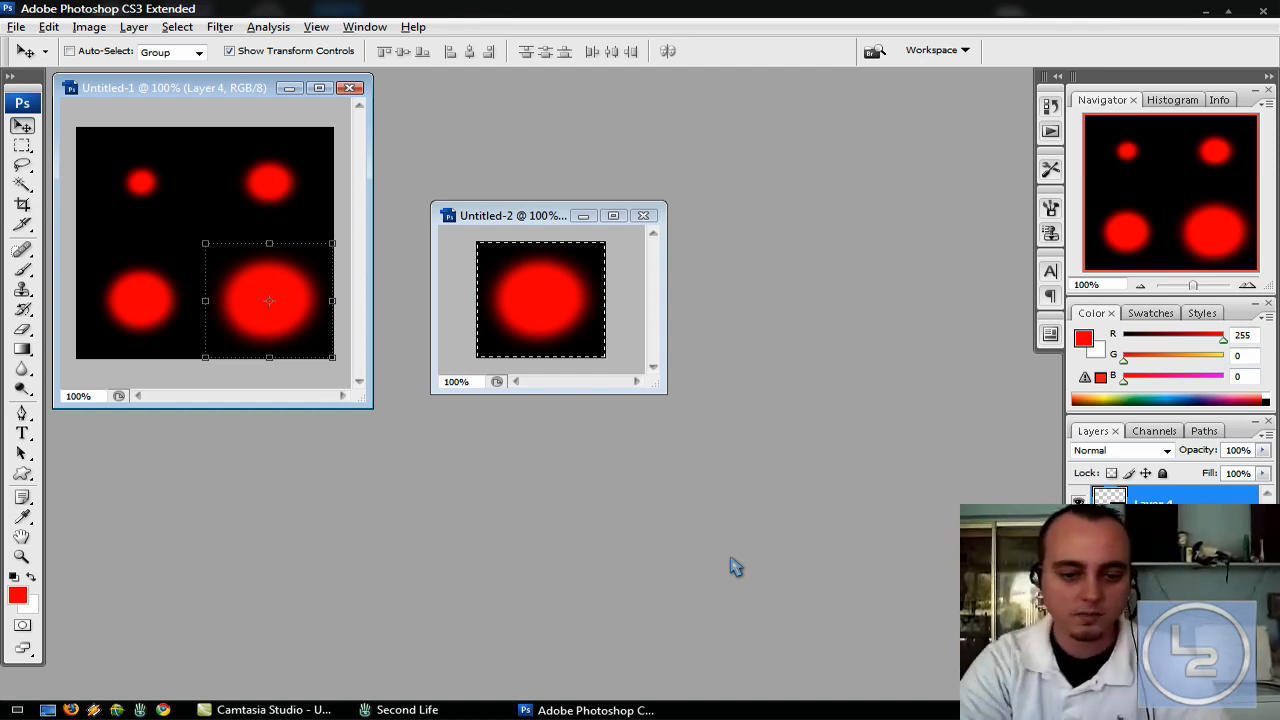
pyautogui.click(402, 710)
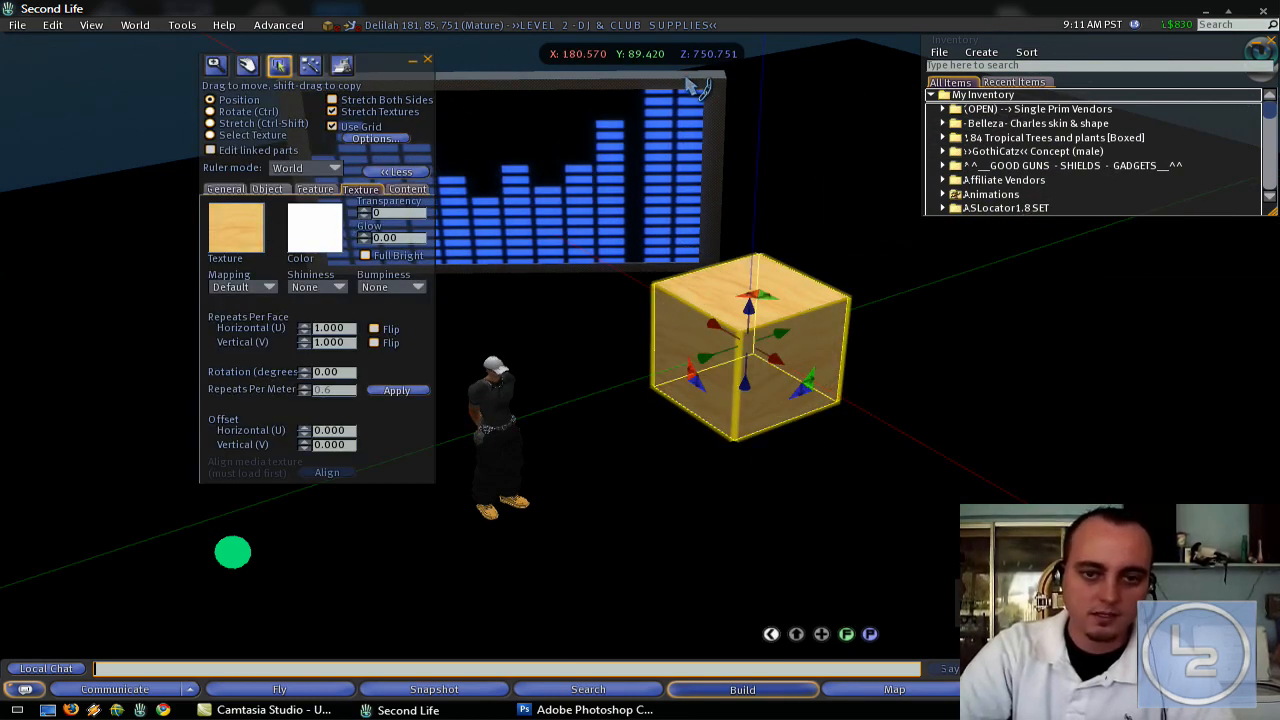
# - Pick the GIF Sample texture in the cube's texture picker and apply it
pyautogui.click(236, 230)
pyautogui.write('GIF SAMPLE')
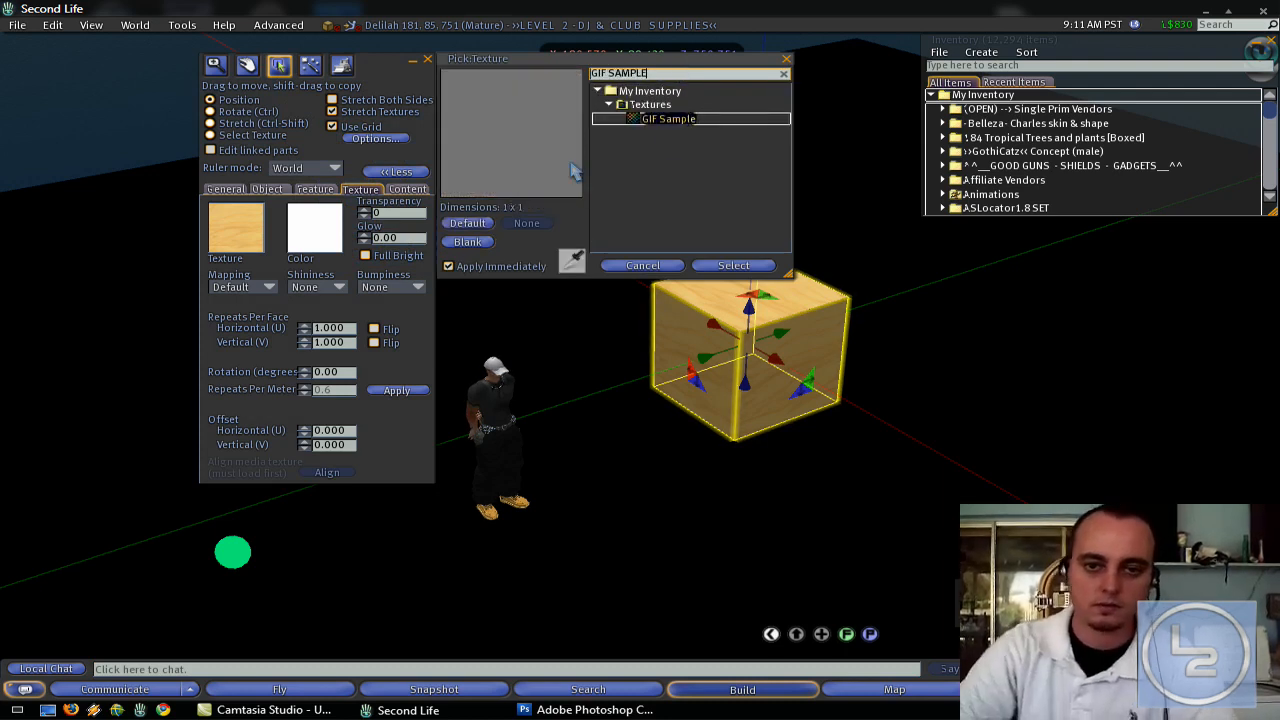
pyautogui.click(669, 119)
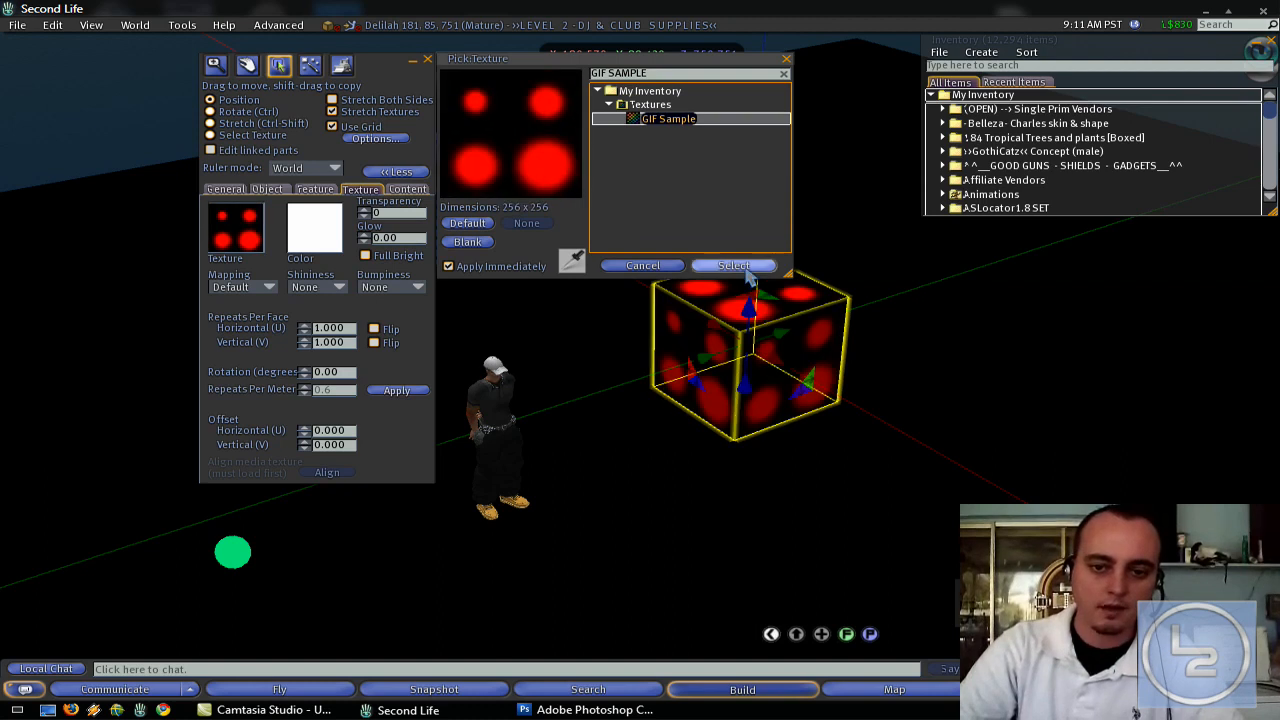
pyautogui.click(733, 265)
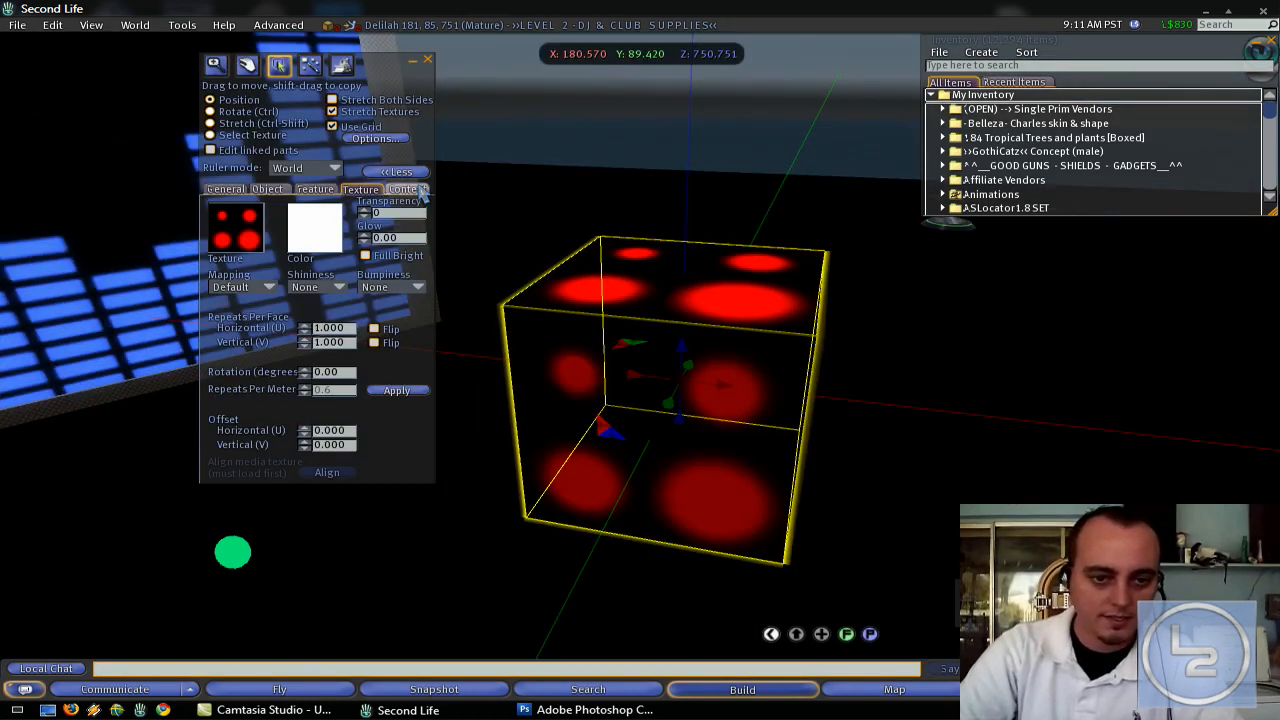
# - Show the cube's empty Contents, find and open the GIF!! script, and cancel the texture picker
pyautogui.click(408, 189)
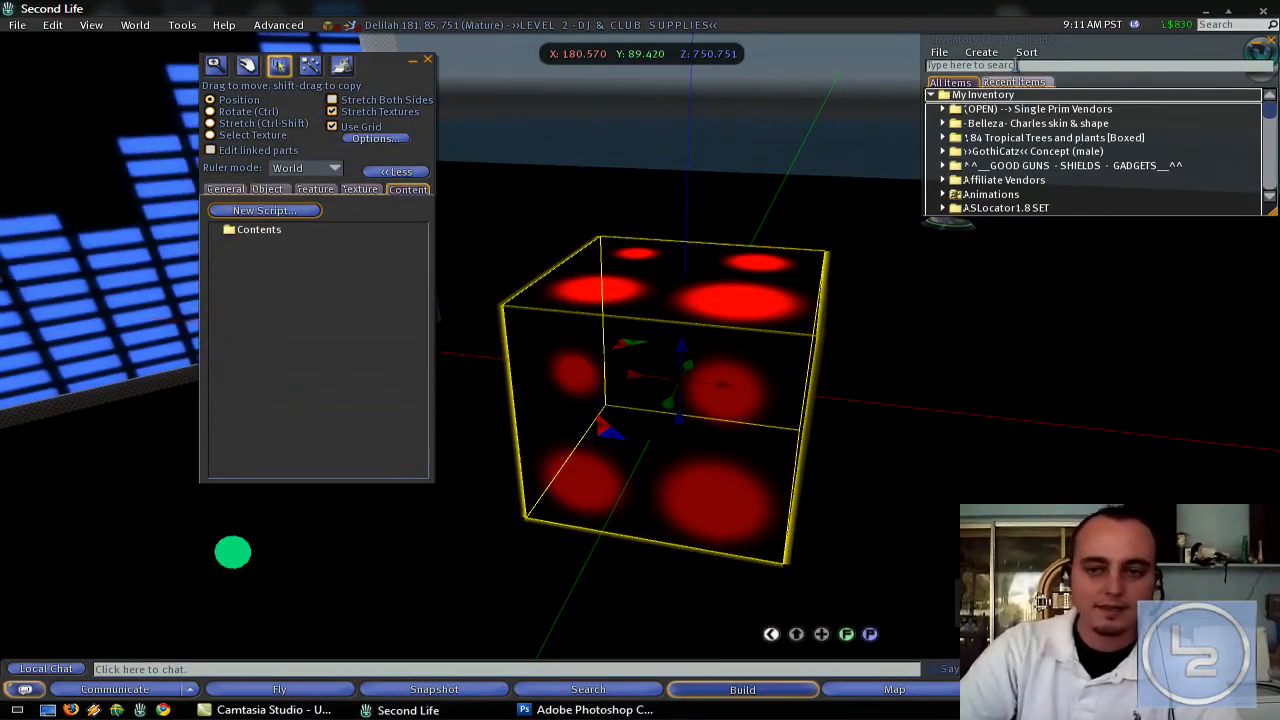
pyautogui.write('GIF!!')
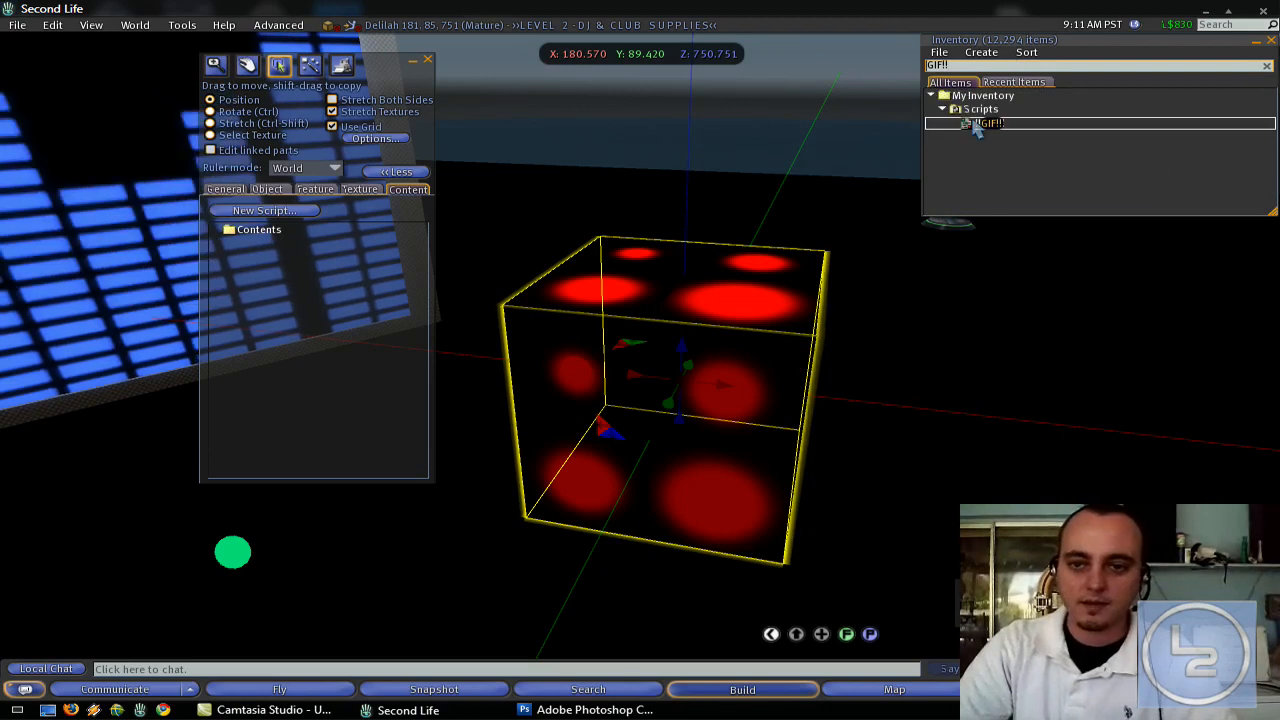
pyautogui.doubleClick(983, 123)
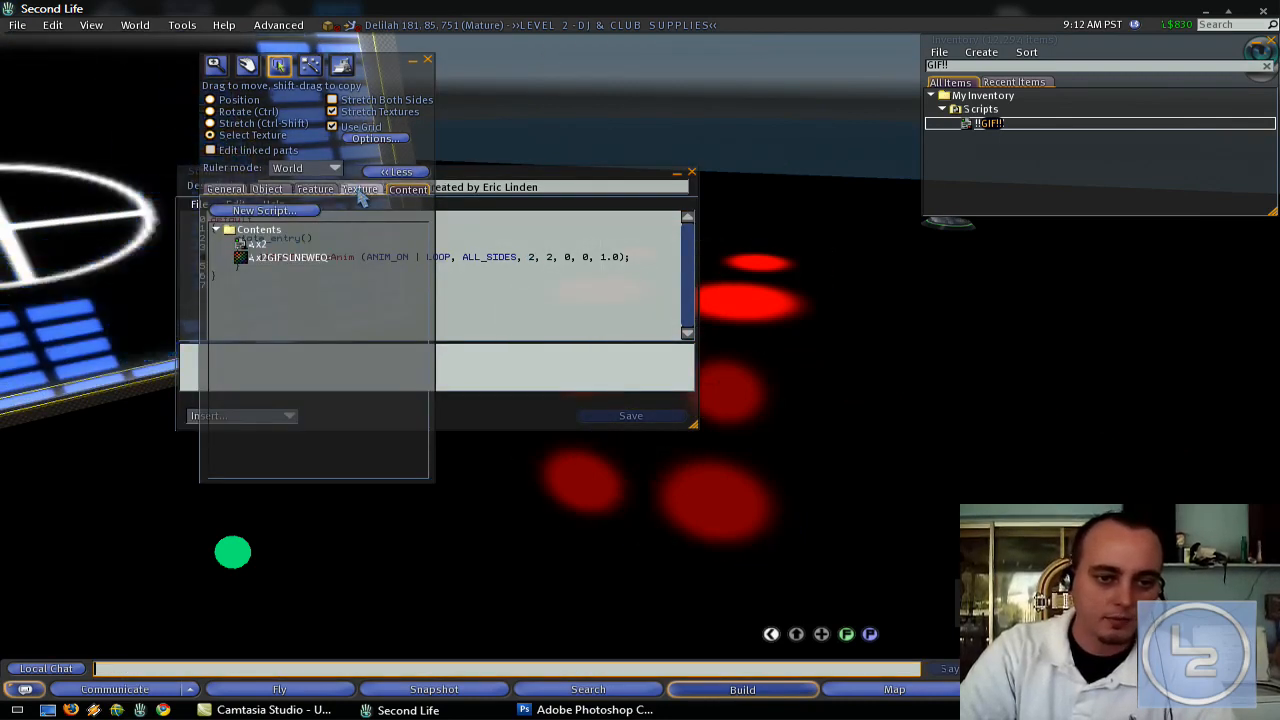
pyautogui.click(362, 189)
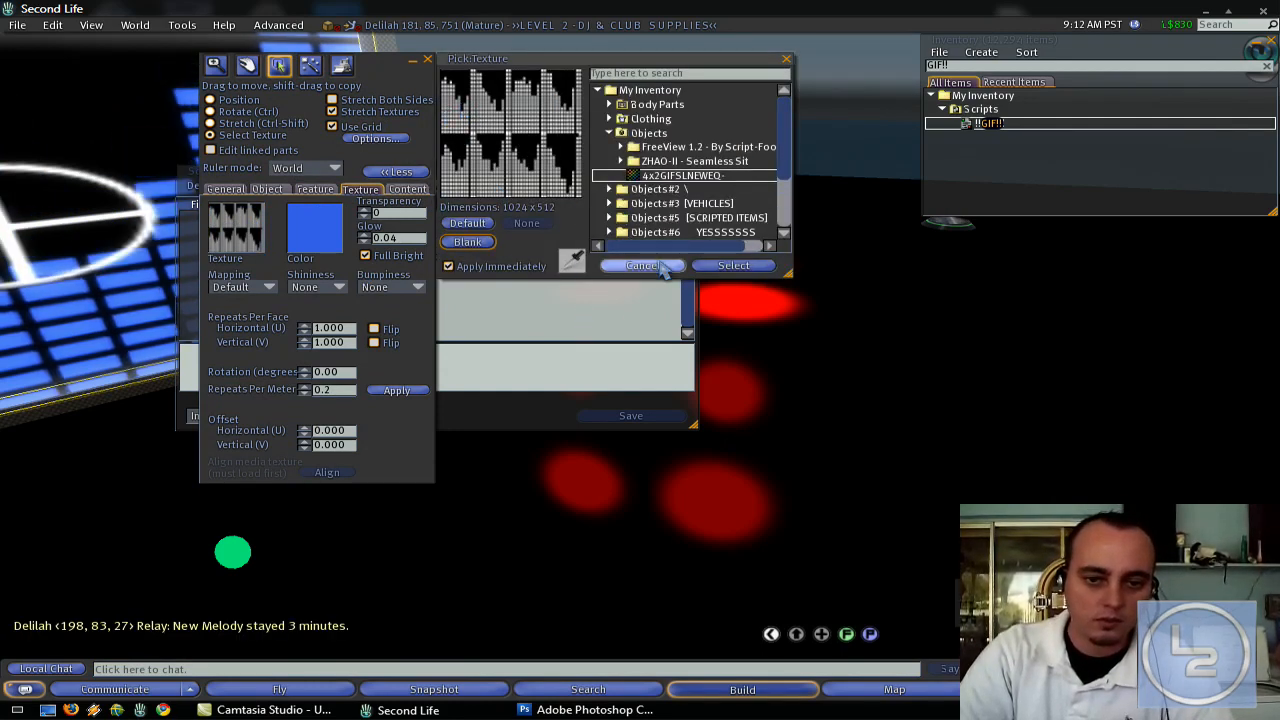
pyautogui.click(642, 265)
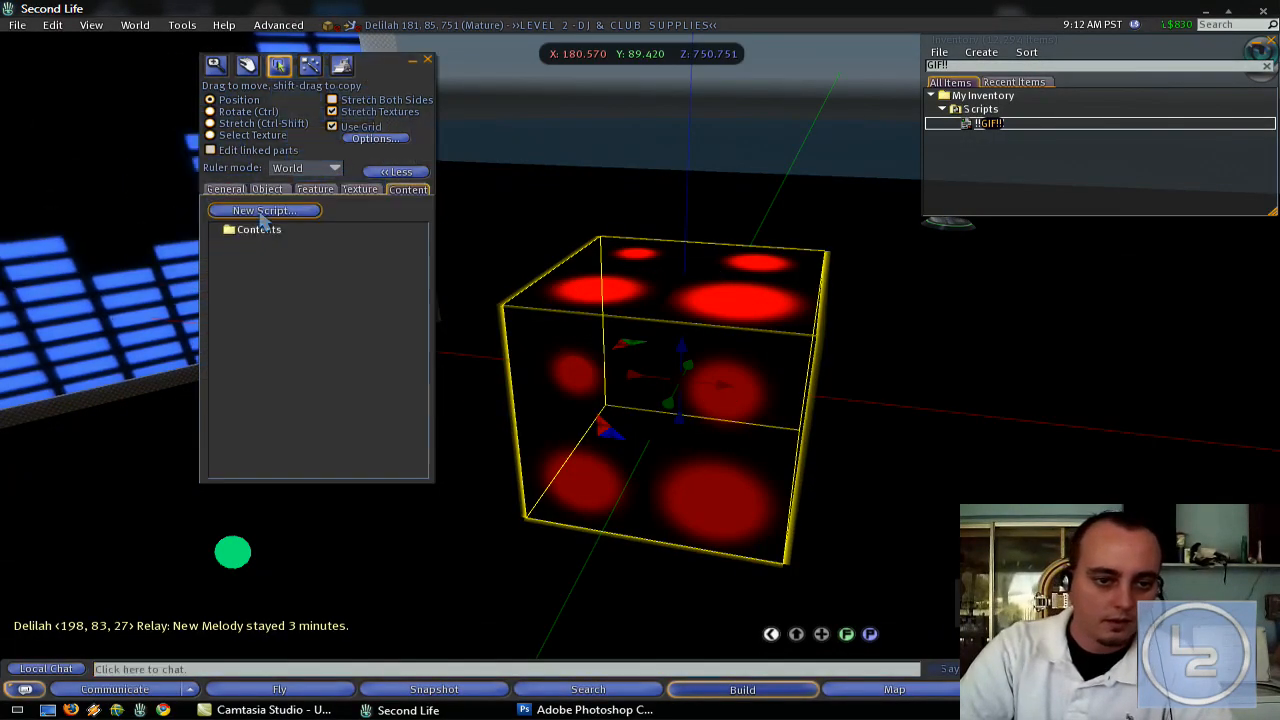
# - Add a default New Script to the cube's contents and close the Build window
pyautogui.click(263, 210)
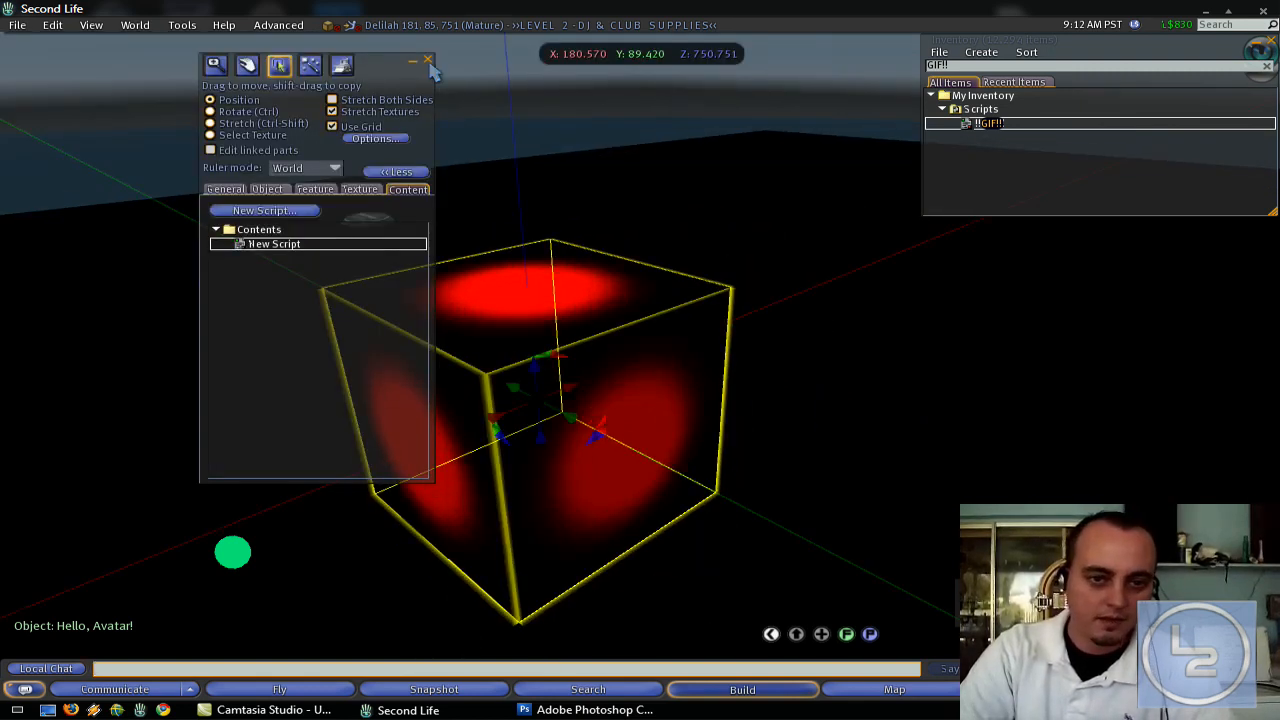
pyautogui.click(426, 59)
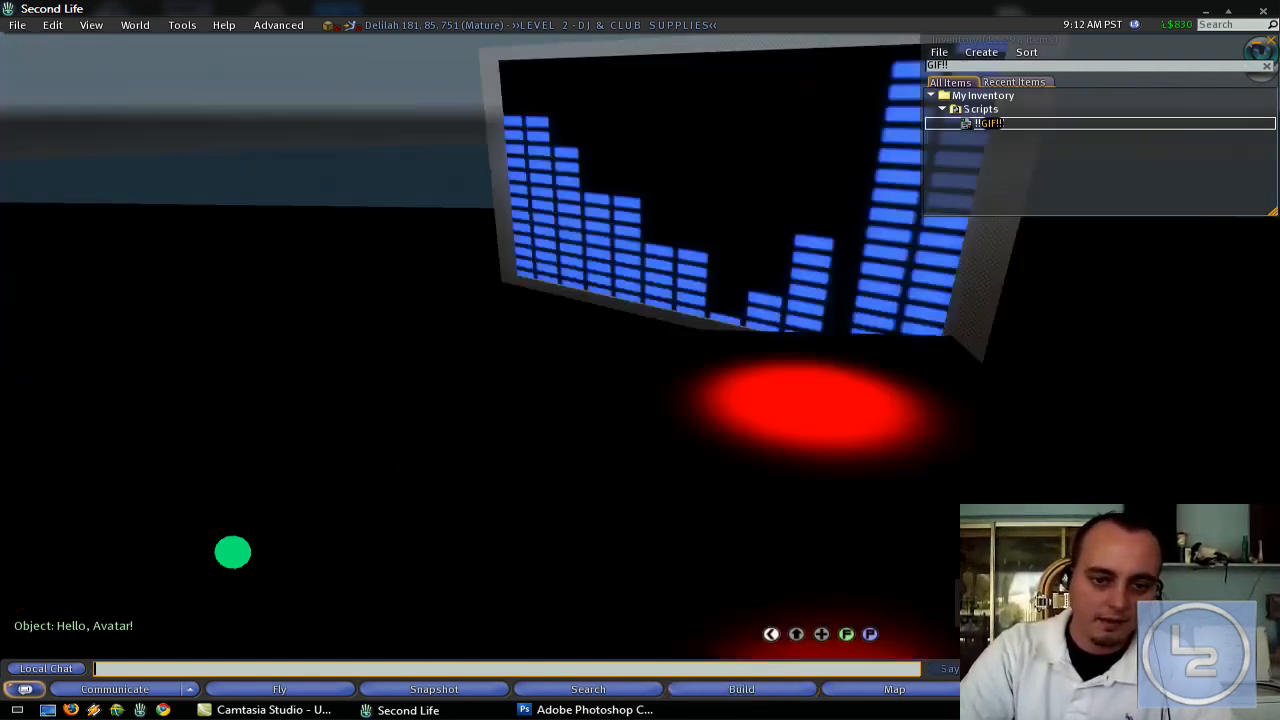